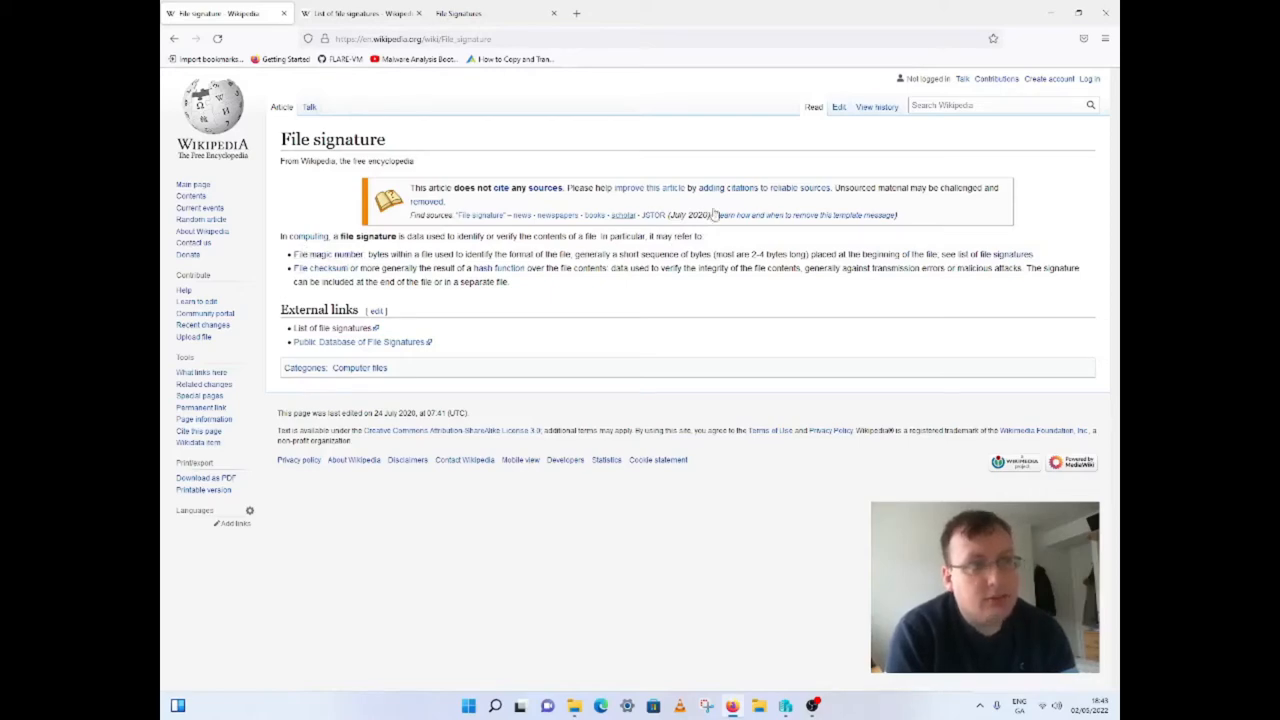
Step: Follow the 'list of file signatures' link and scroll down to the signature table
click(333, 327)
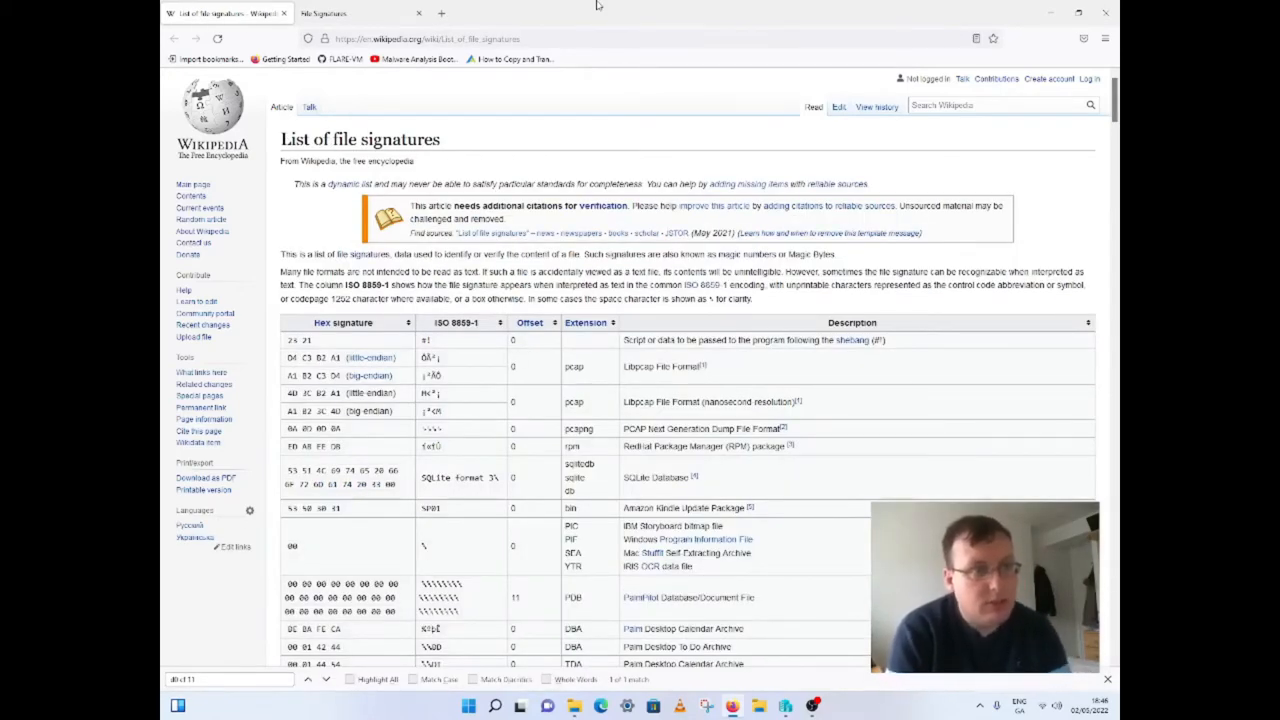
scroll(down, 3)
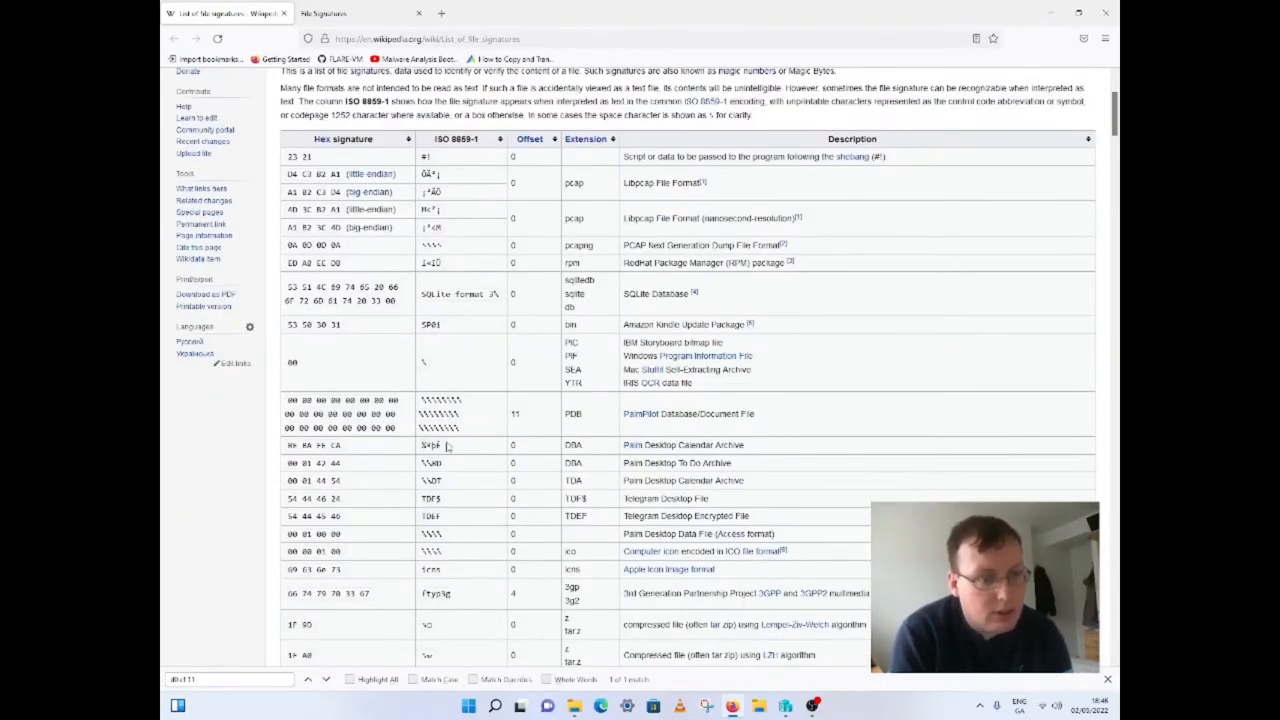
mouse_move(343, 165)
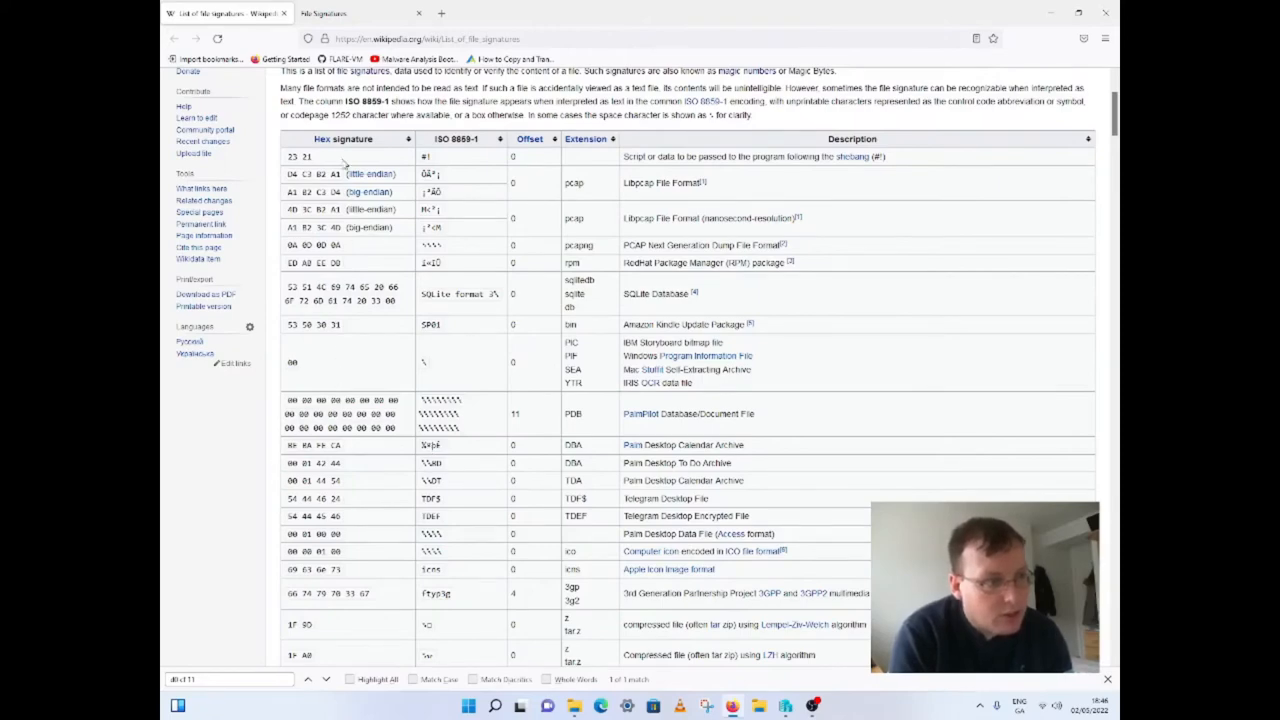
mouse_move(940, 309)
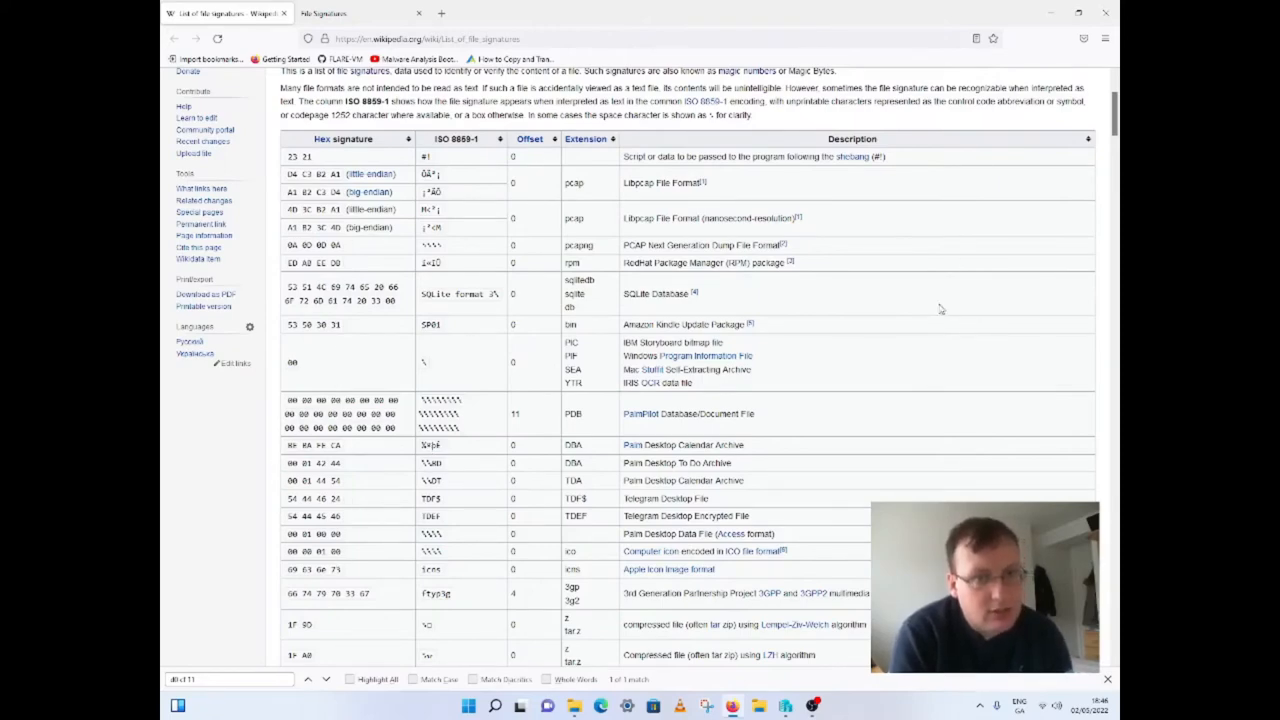
scroll(down, 3)
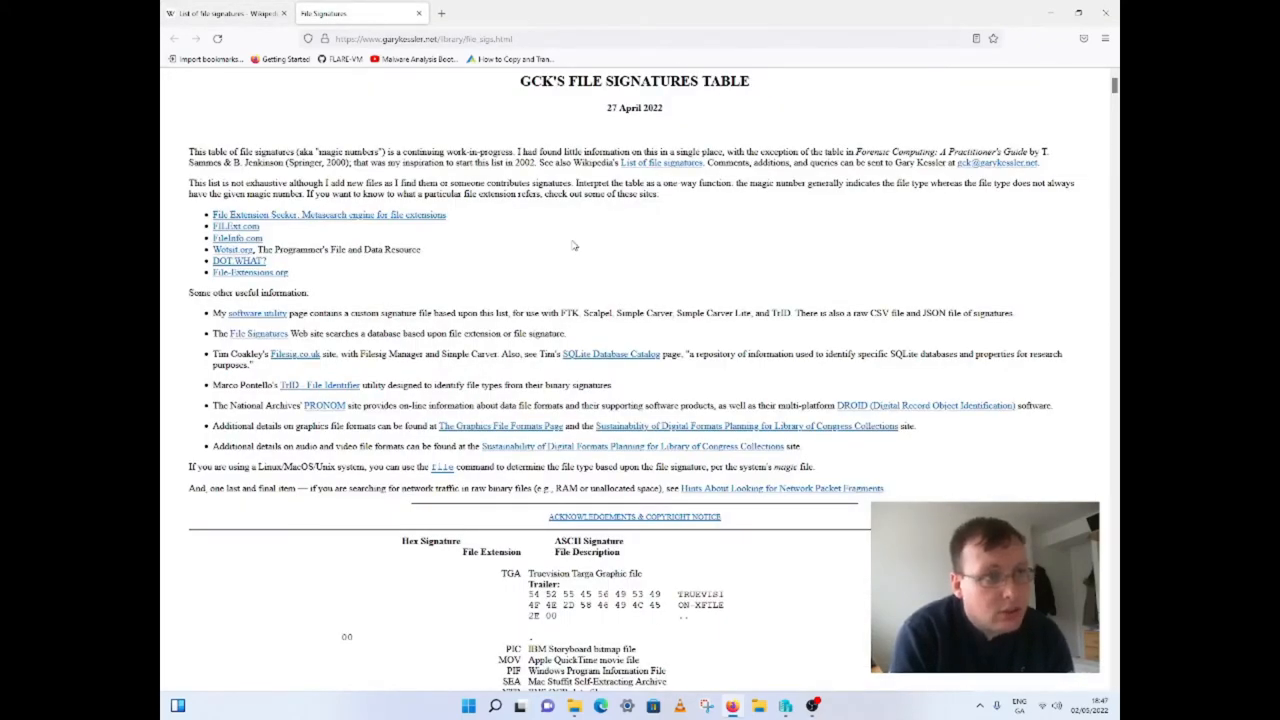
Step: Scroll GCK's File Signatures Table to the PDF entry with signature 25 50 44 46
scroll(down, 3)
text(25 50 44 46)
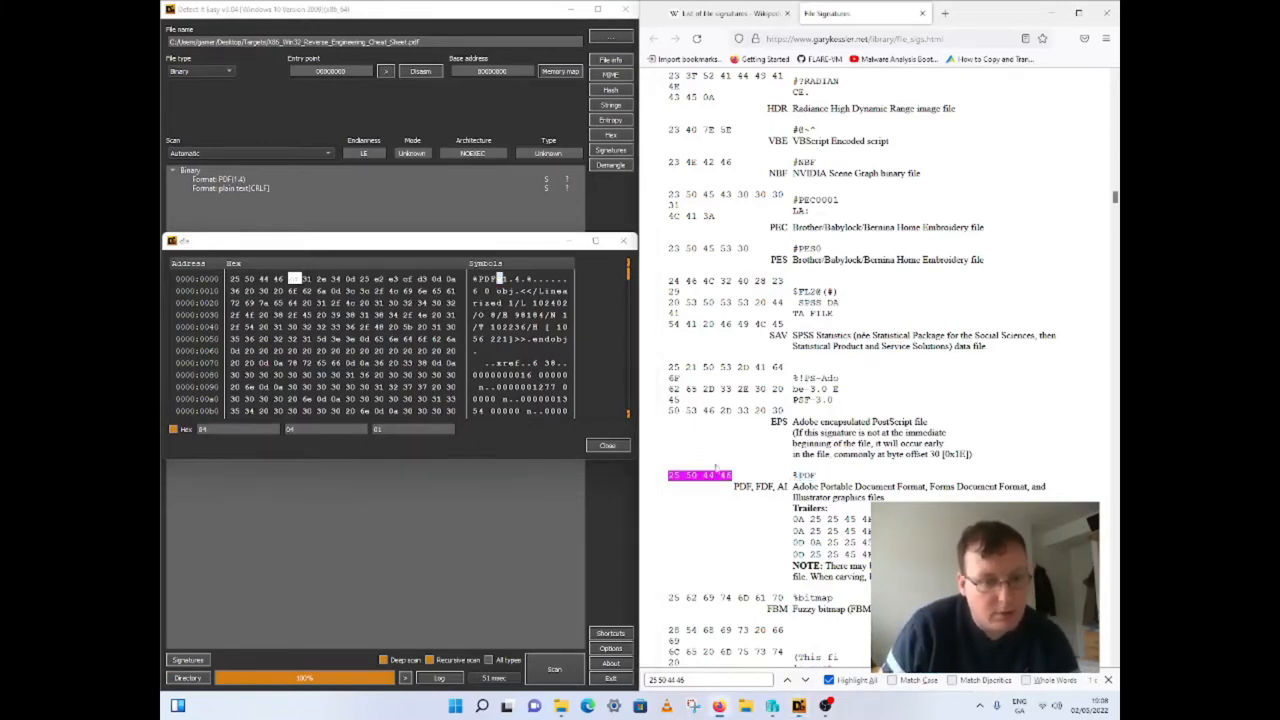
Step: Close the PDF hex view, then scan the Test5.zip and Test3.xlsx samples
click(607, 445)
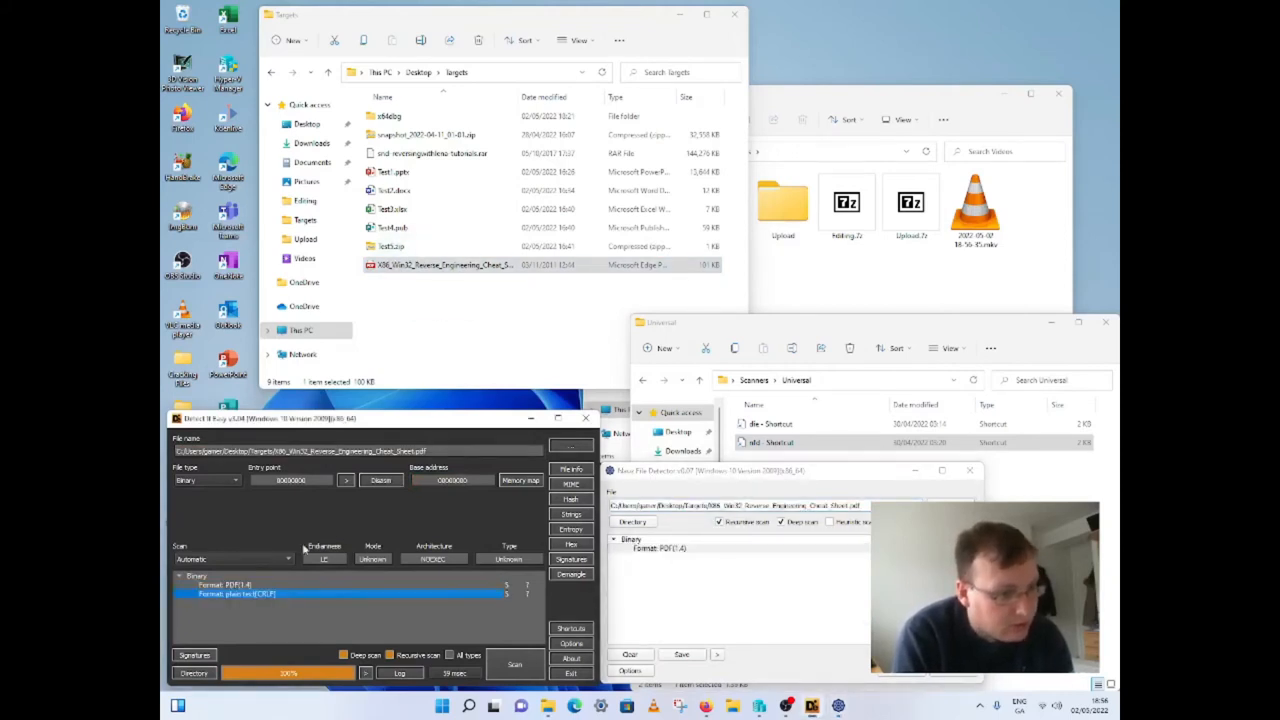
click(420, 246)
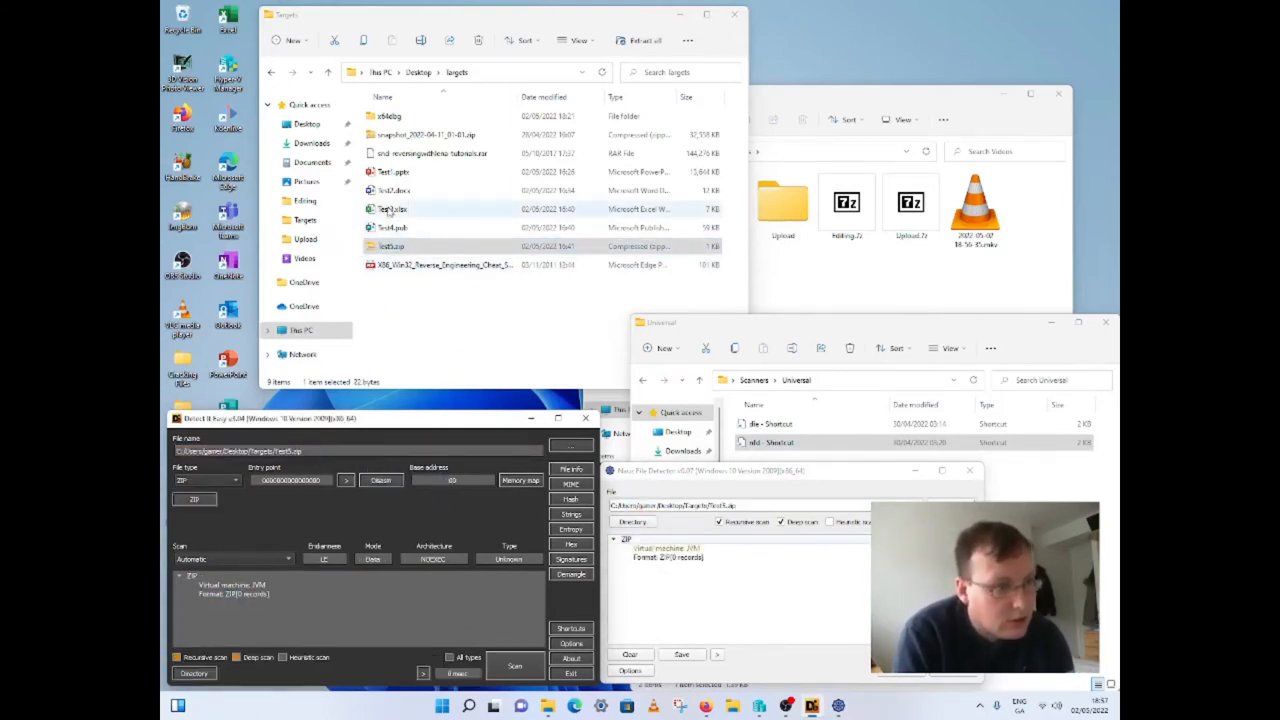
click(393, 208)
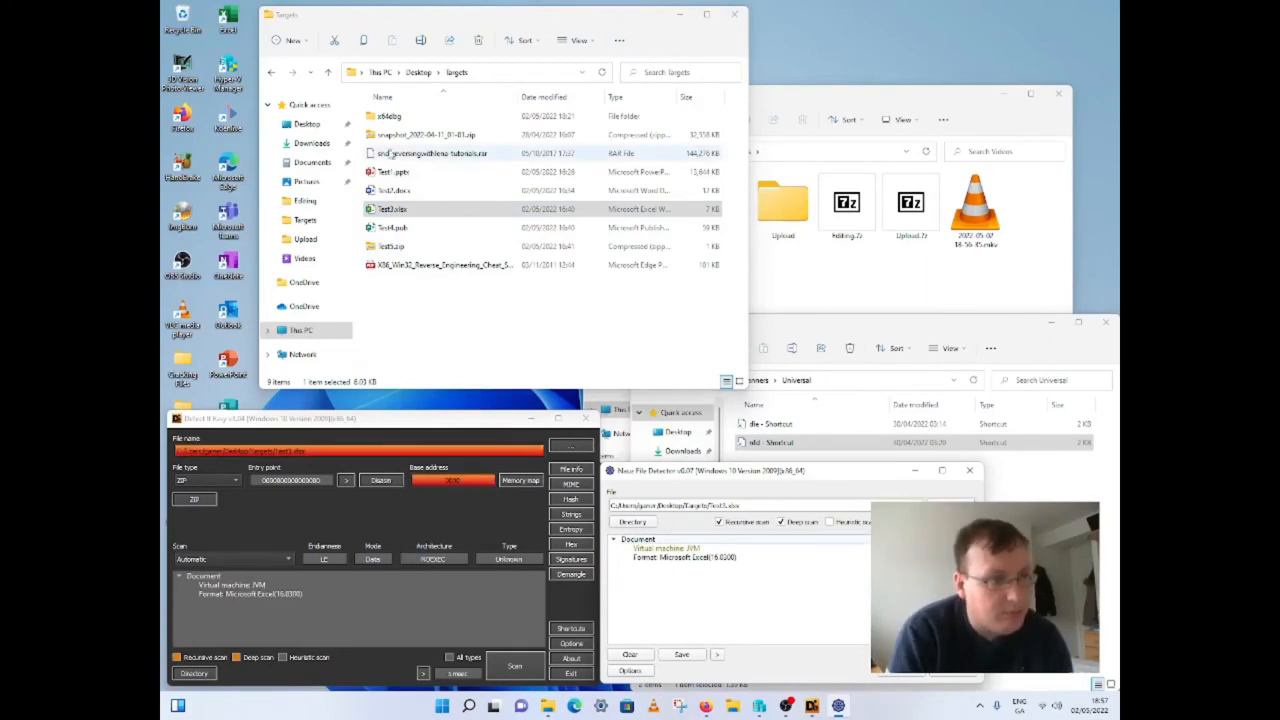
Step: Scan the Test4.pub Publisher and Test2.docx Word samples in Detect It Easy
click(392, 227)
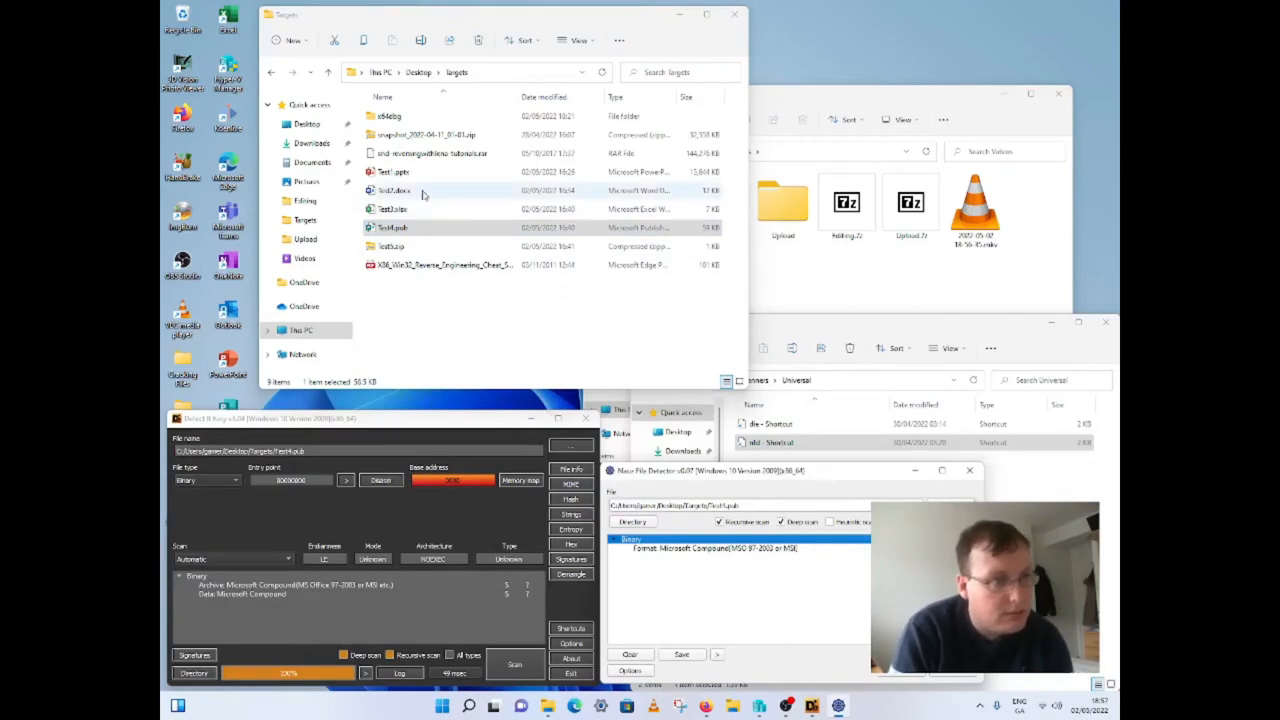
click(394, 190)
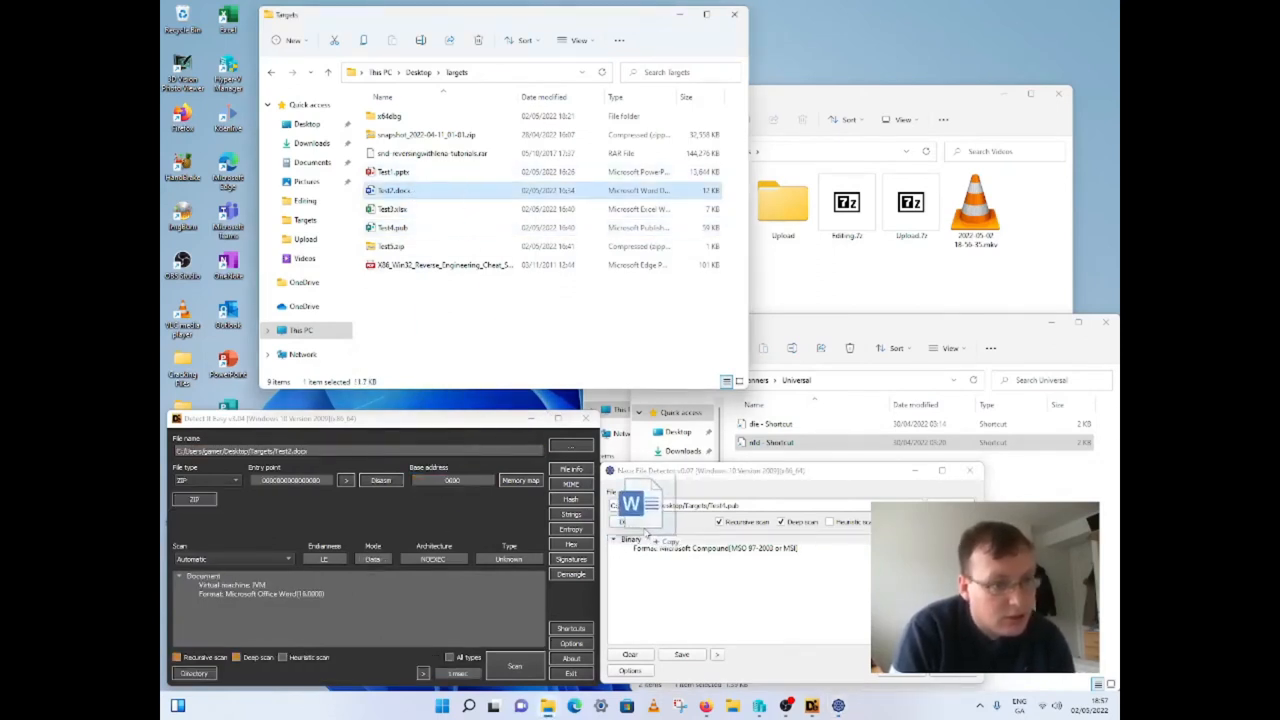
click(392, 171)
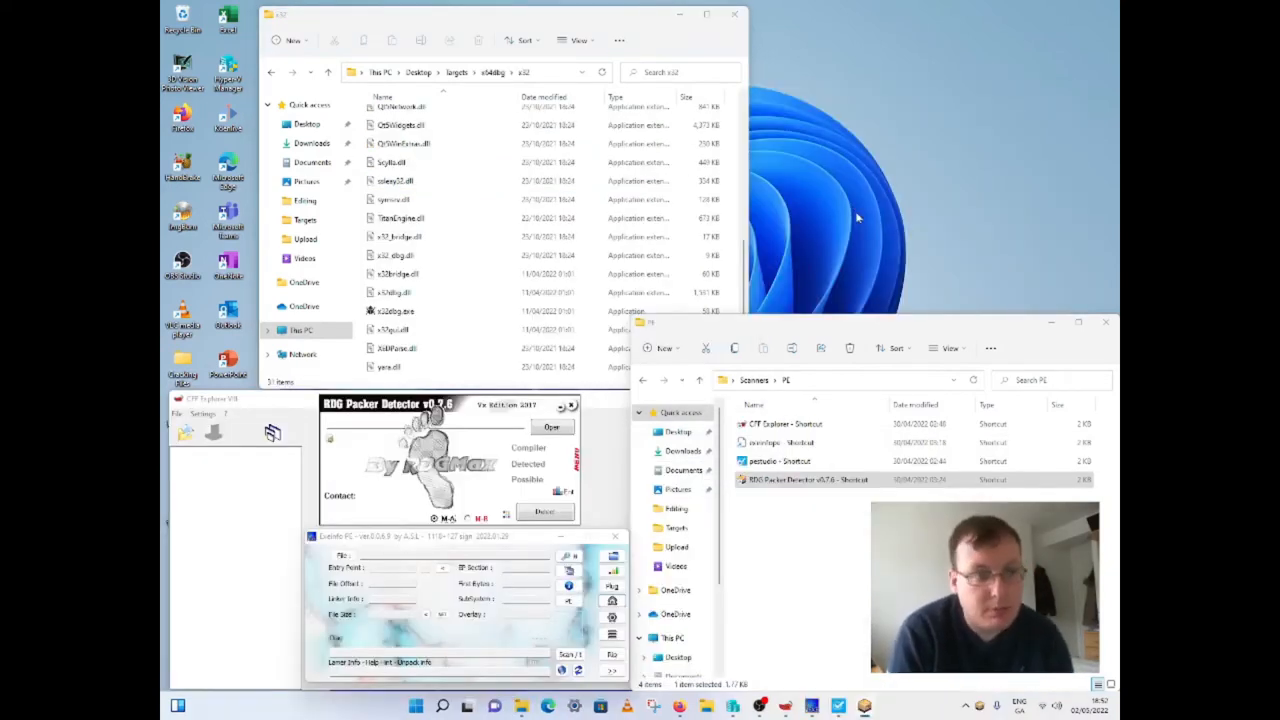
Step: Select x64dbg.exe from the x32 folder and load it into RDG Packer Detector
click(420, 291)
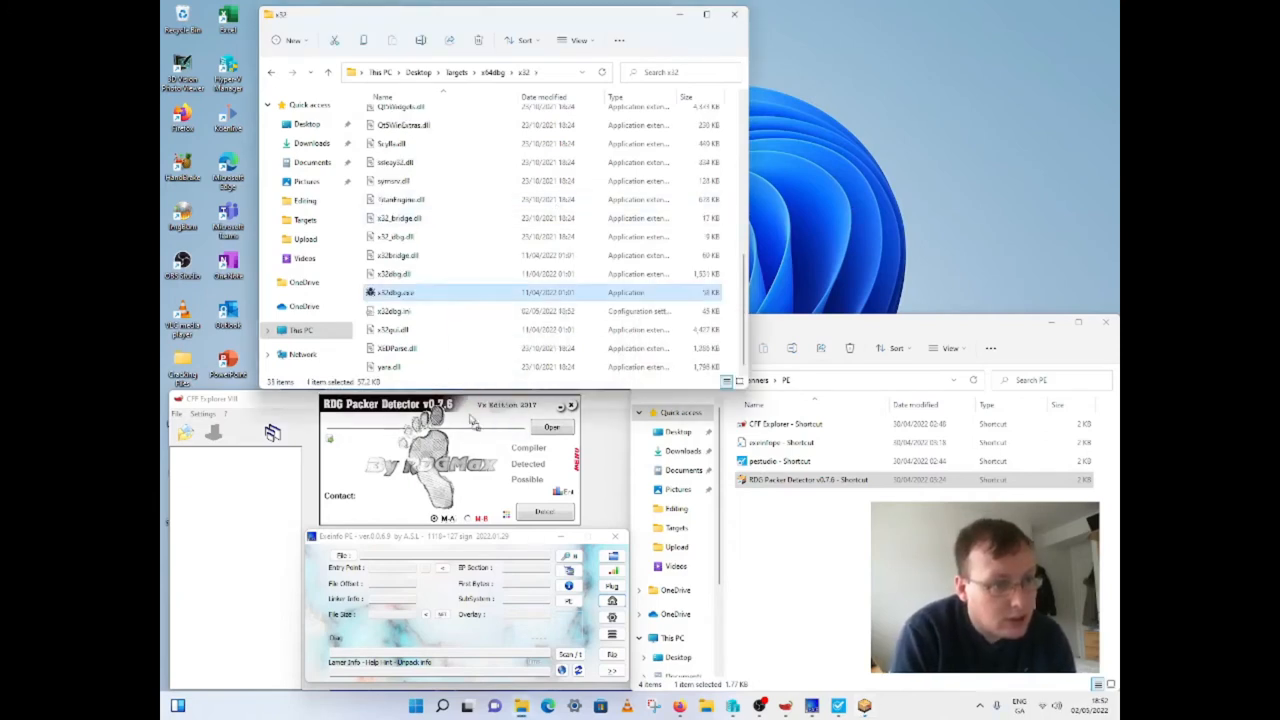
click(552, 427)
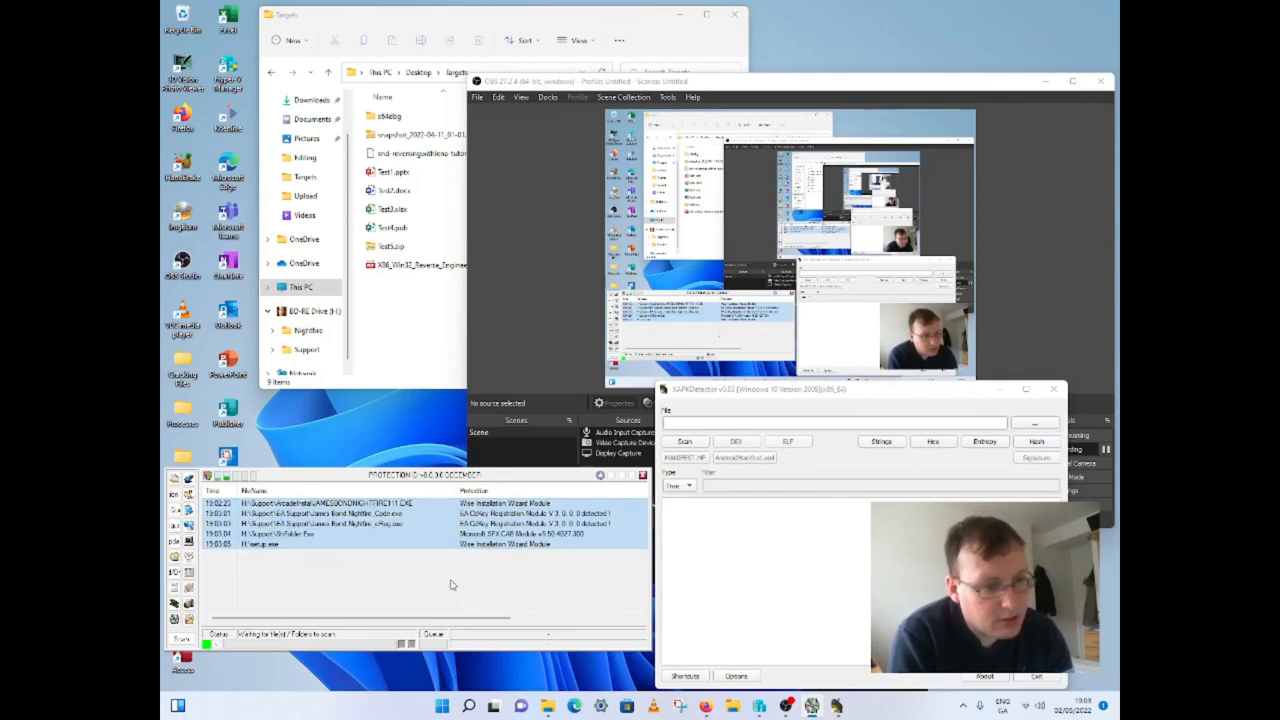
mouse_move(753, 560)
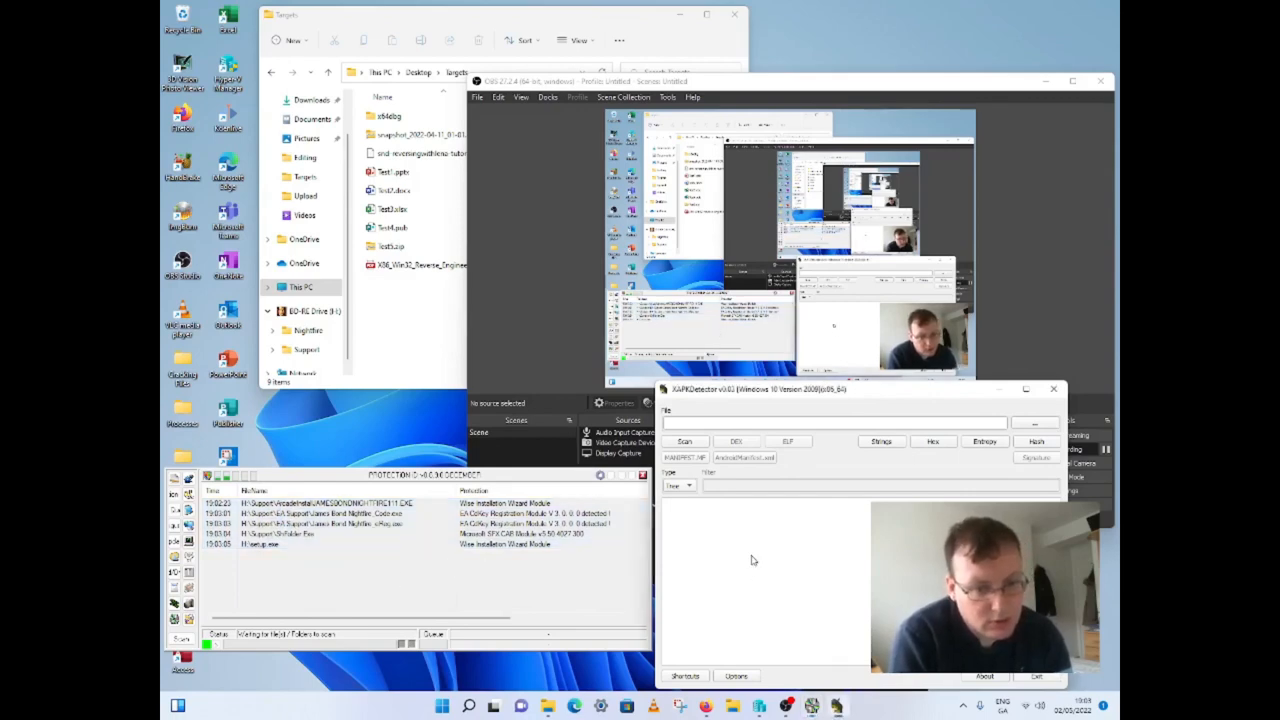